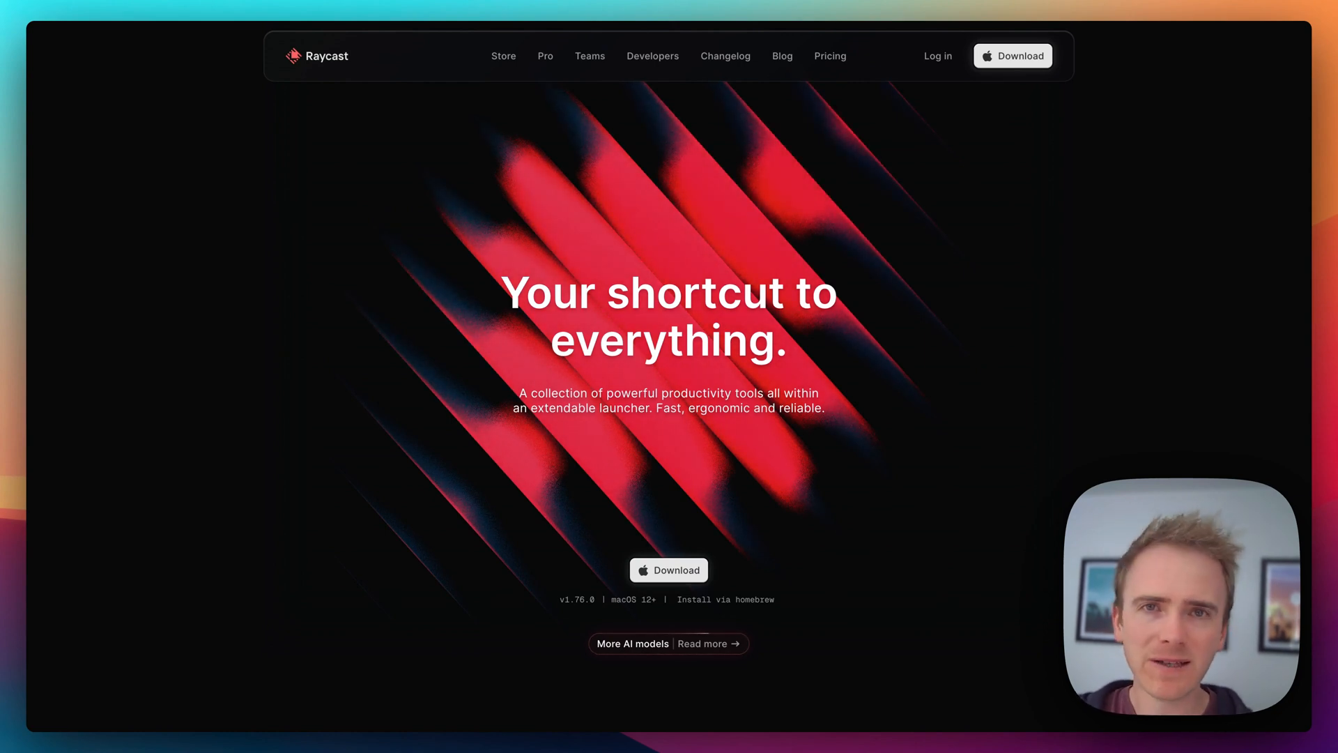
Step: Scroll past the hero and launcher demo to the extensions carousel with JIRA, Slack and Zoom cards
scroll("down", 3)
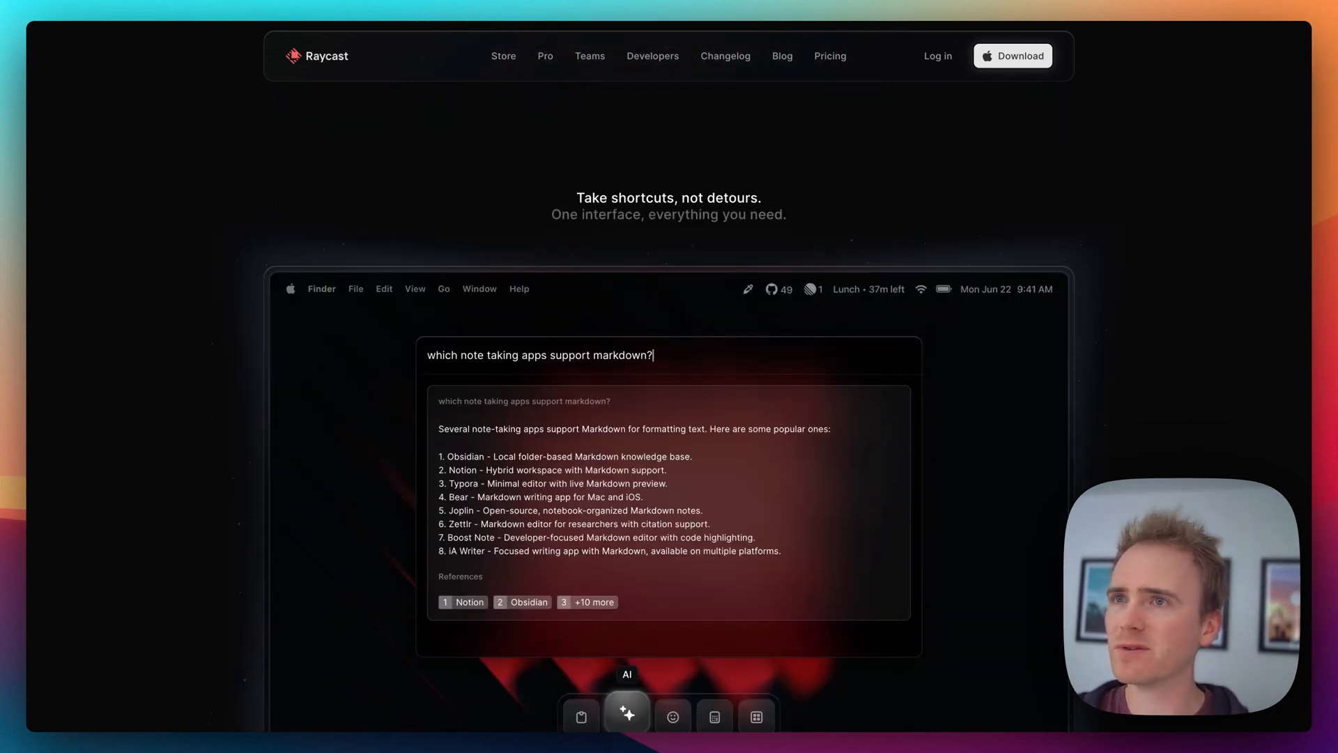
scroll("down", 3)
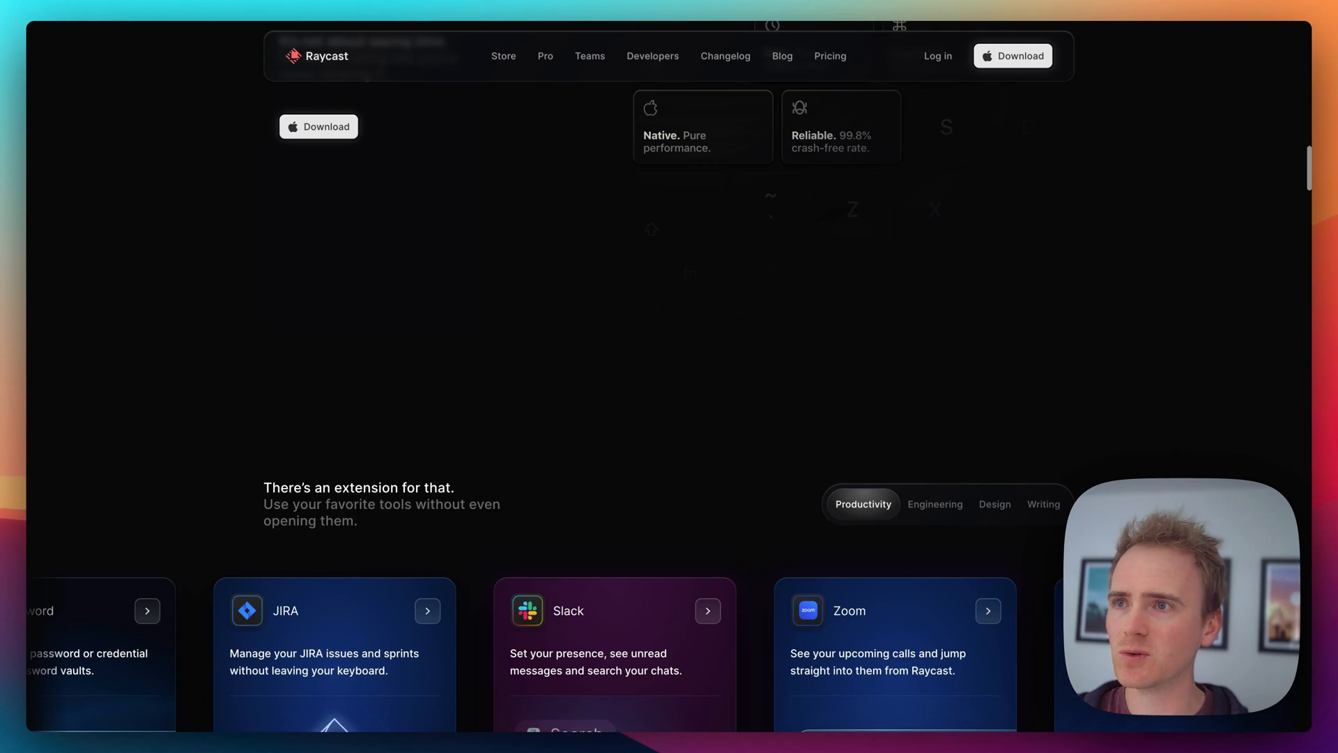
scroll("down", 3)
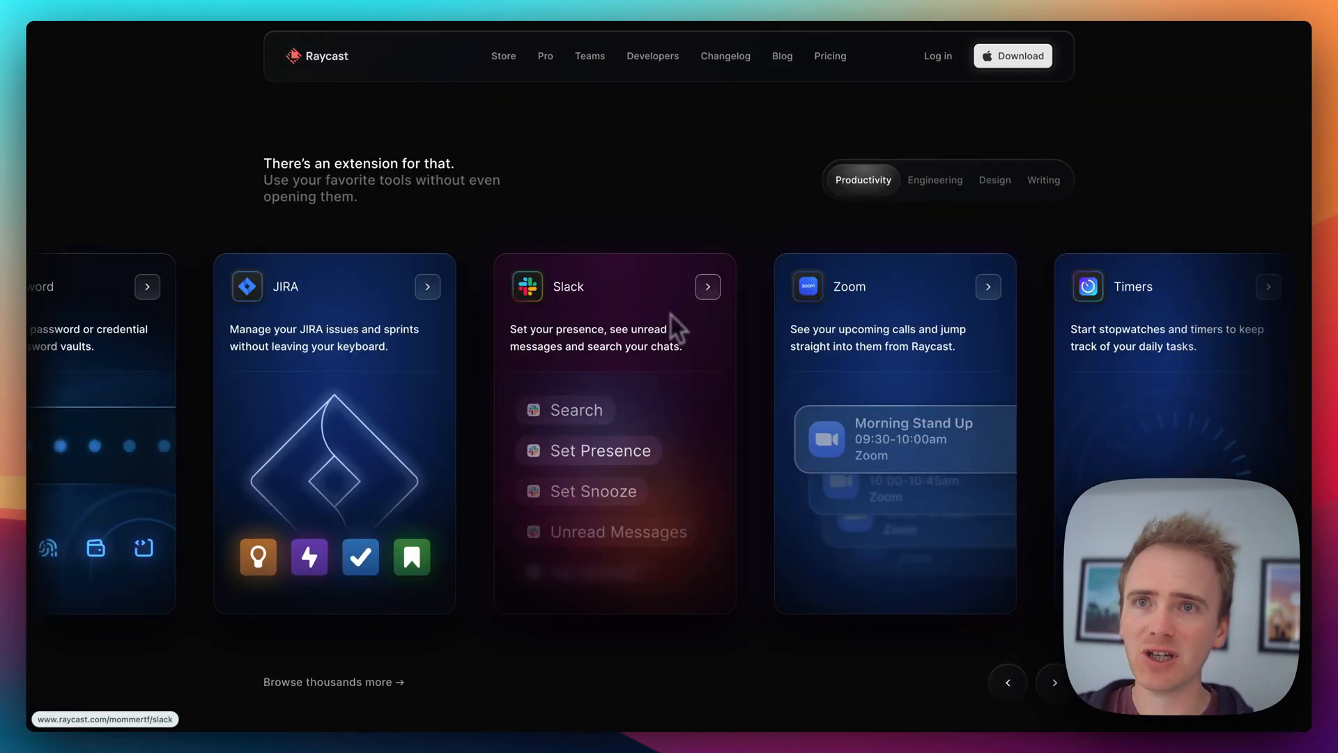
scroll("down", 3)
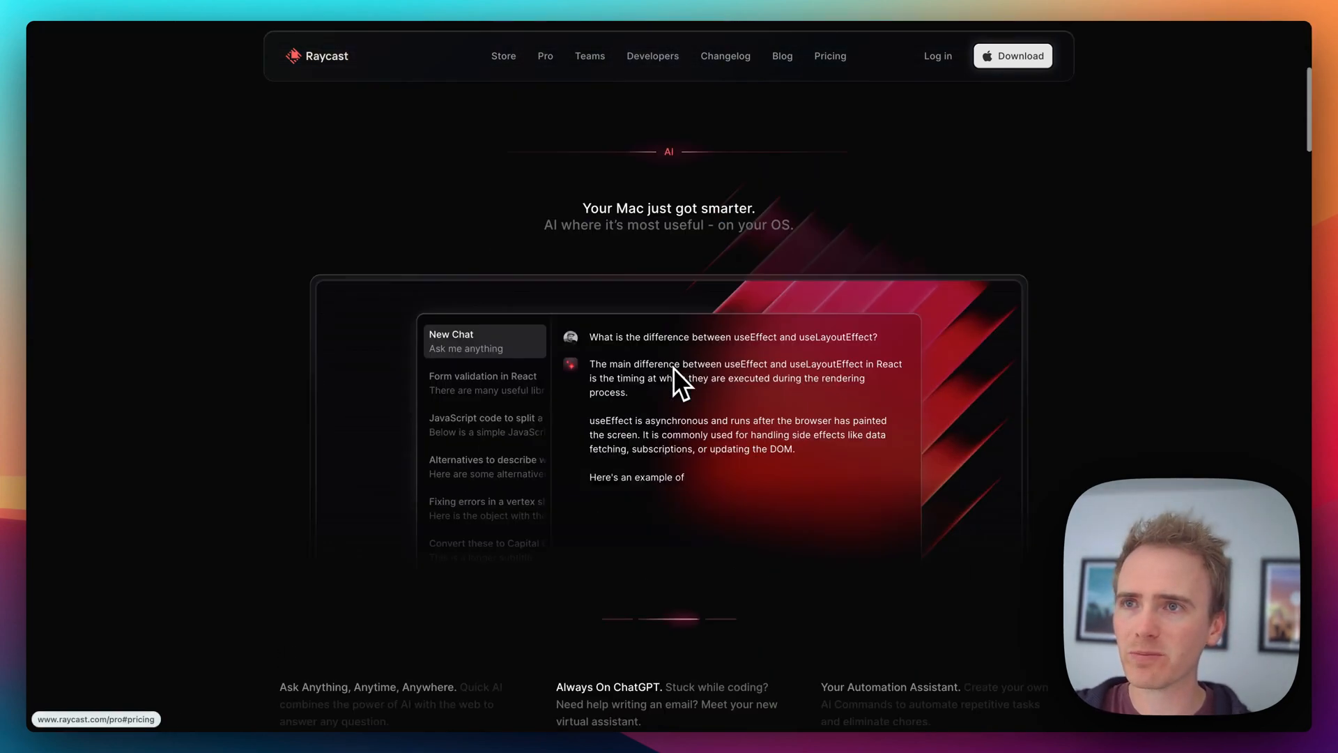
Step: Scroll down to the 'Your Mac just got smarter' AI section and its chat demo
scroll("down", 3)
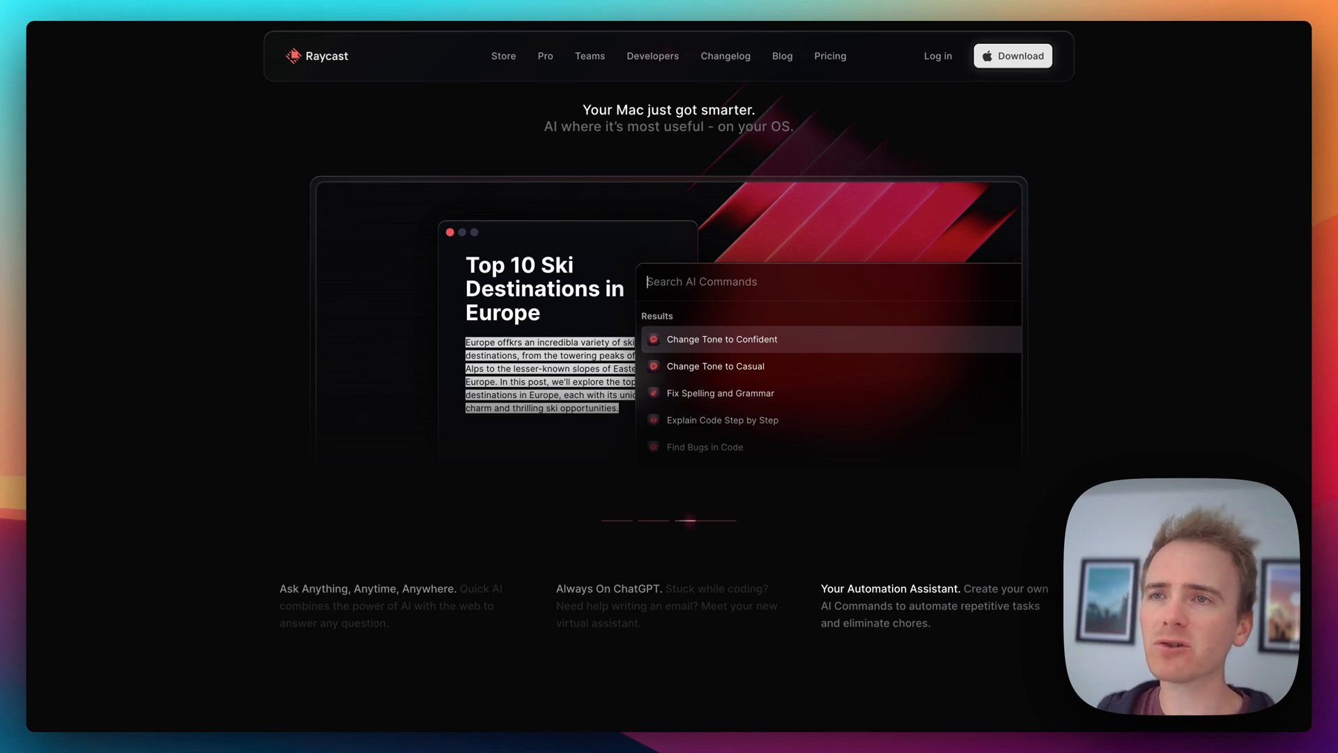
Step: Show the Fix Spelling and Grammar result on the ski destinations blog draft
left_click(719, 392)
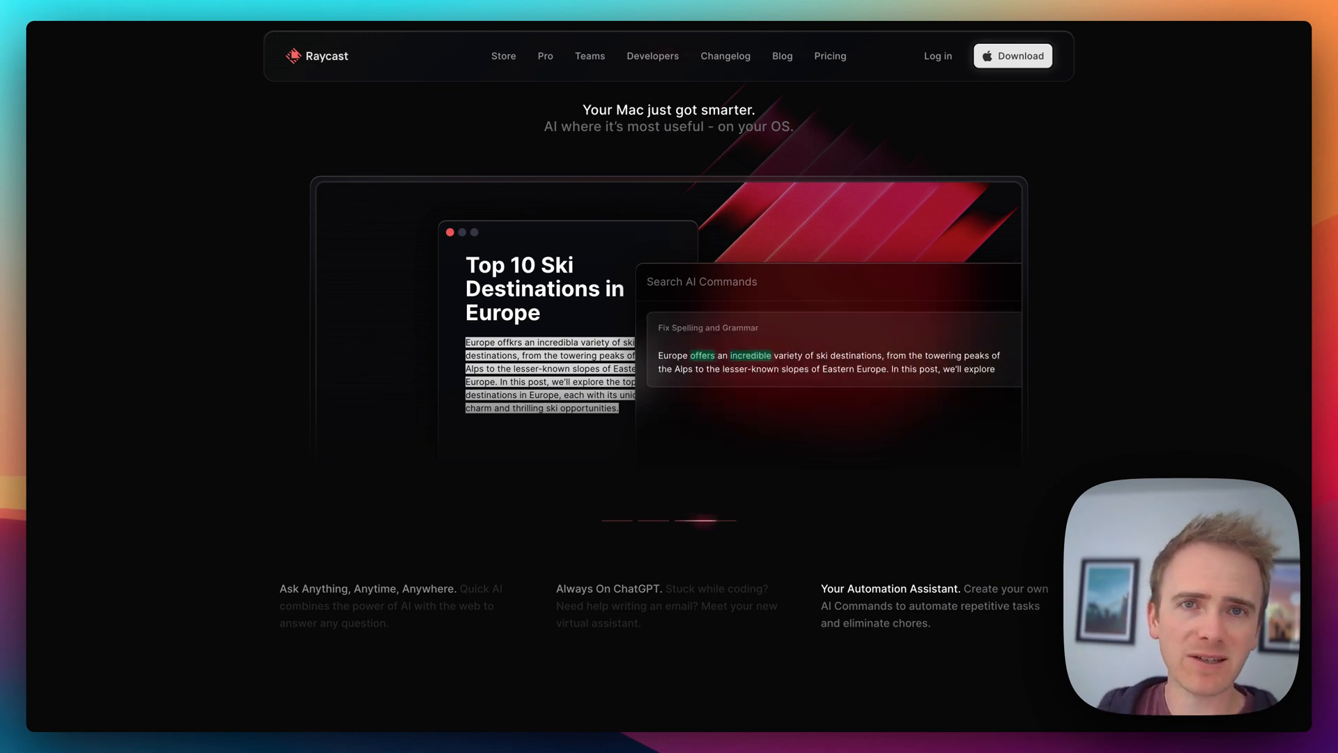